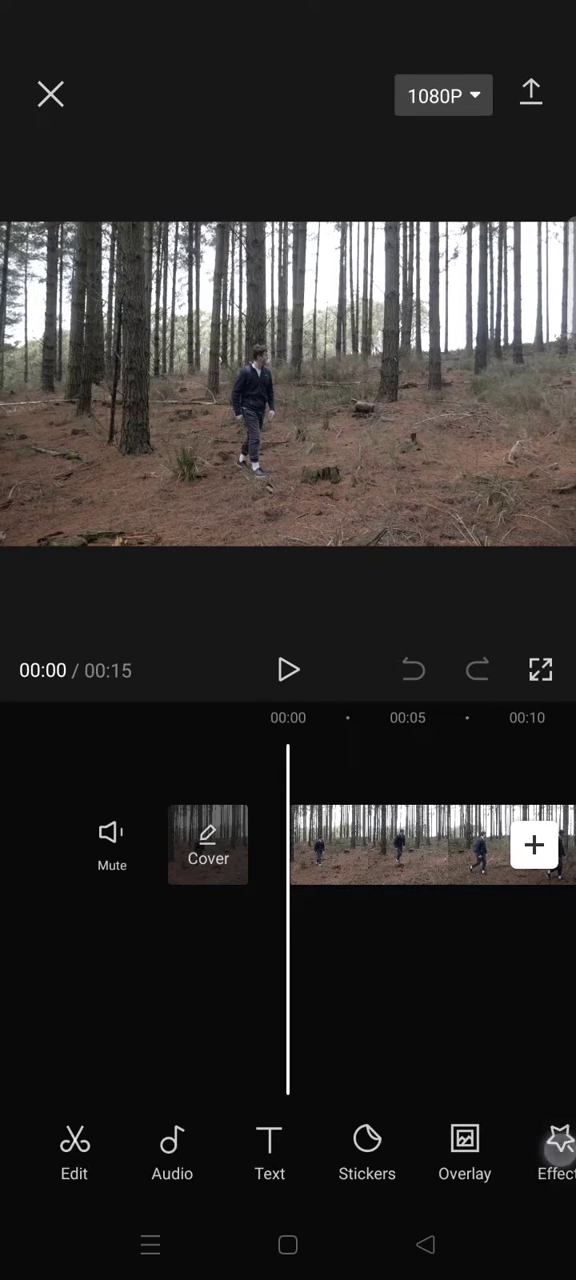
- Apply the Wide Angle effect from the Lens category to the forest clip
left_click(556, 1156)
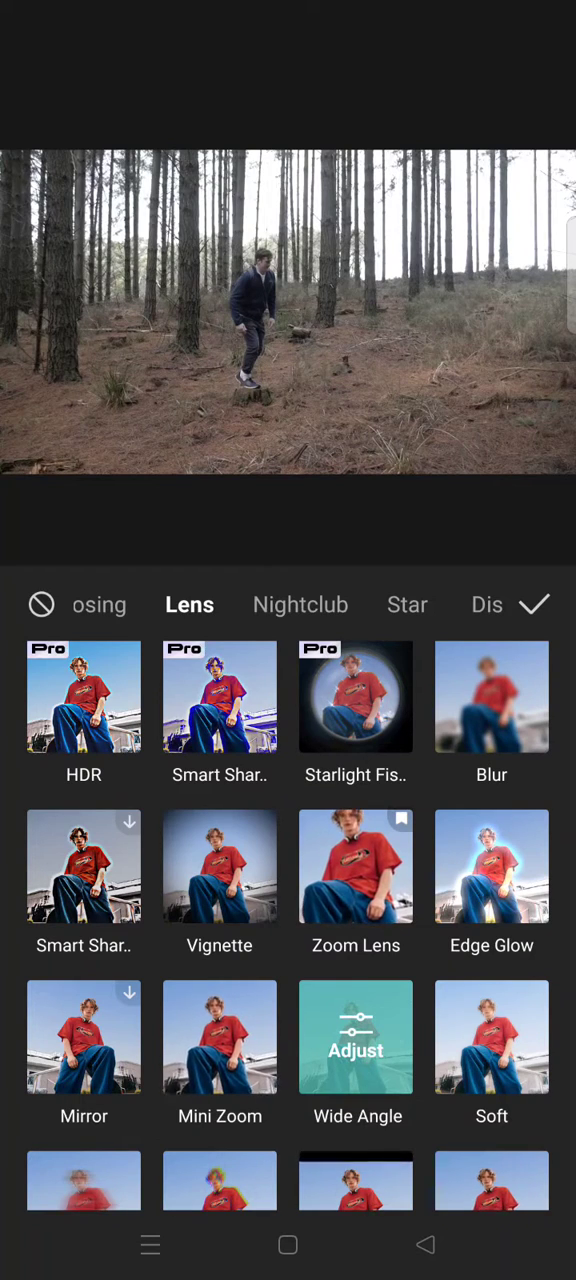
- Adjust the Wide Angle effect's Intensity slider to settle at 70
left_click(356, 1036)
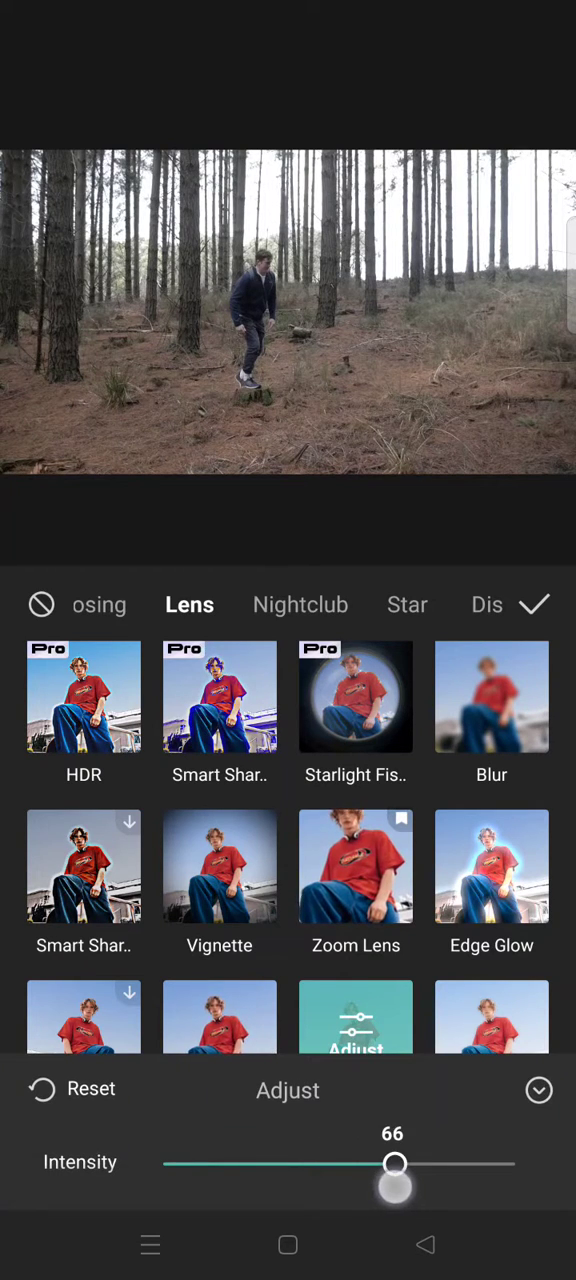
left_click_drag(394, 1164, 400, 1164)
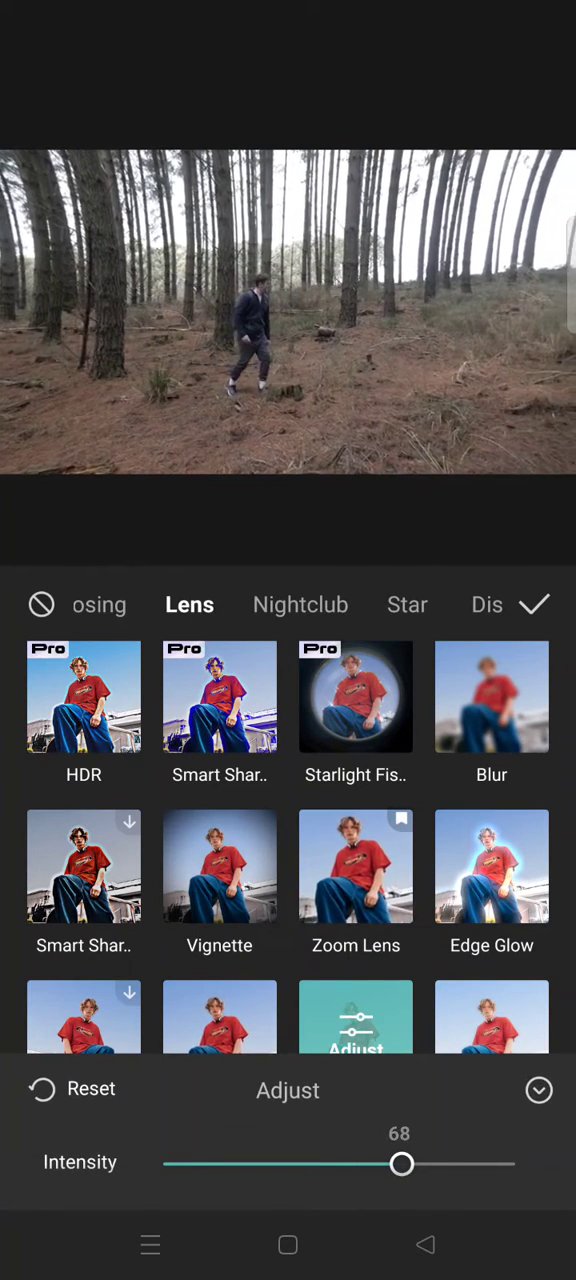
left_click_drag(402, 1164, 388, 1164)
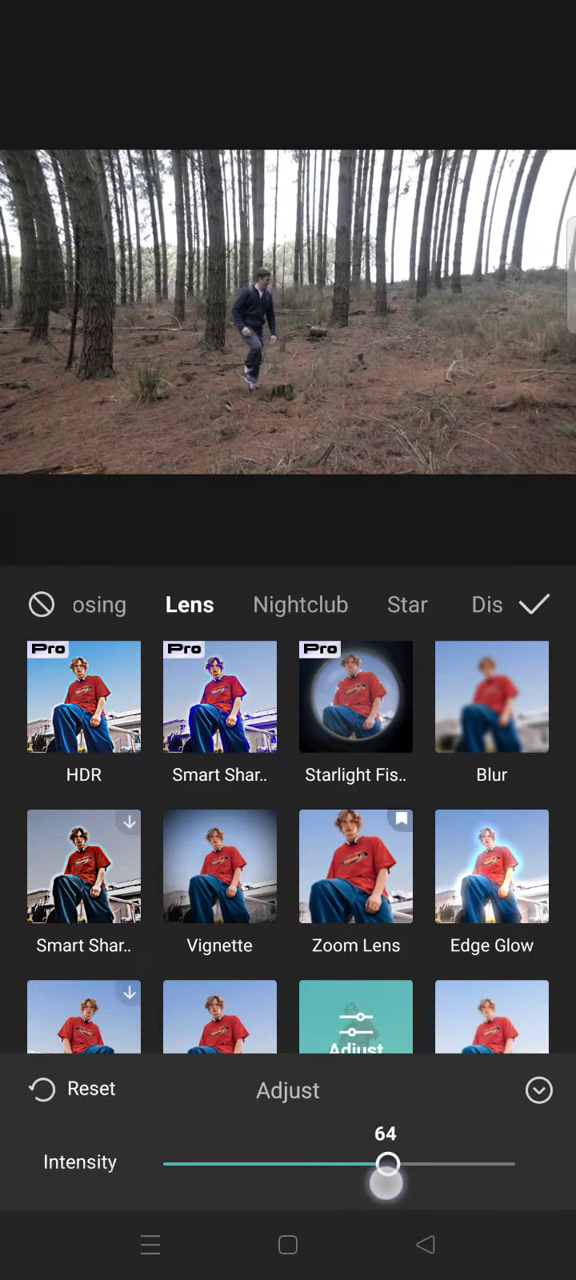
left_click_drag(388, 1164, 408, 1164)
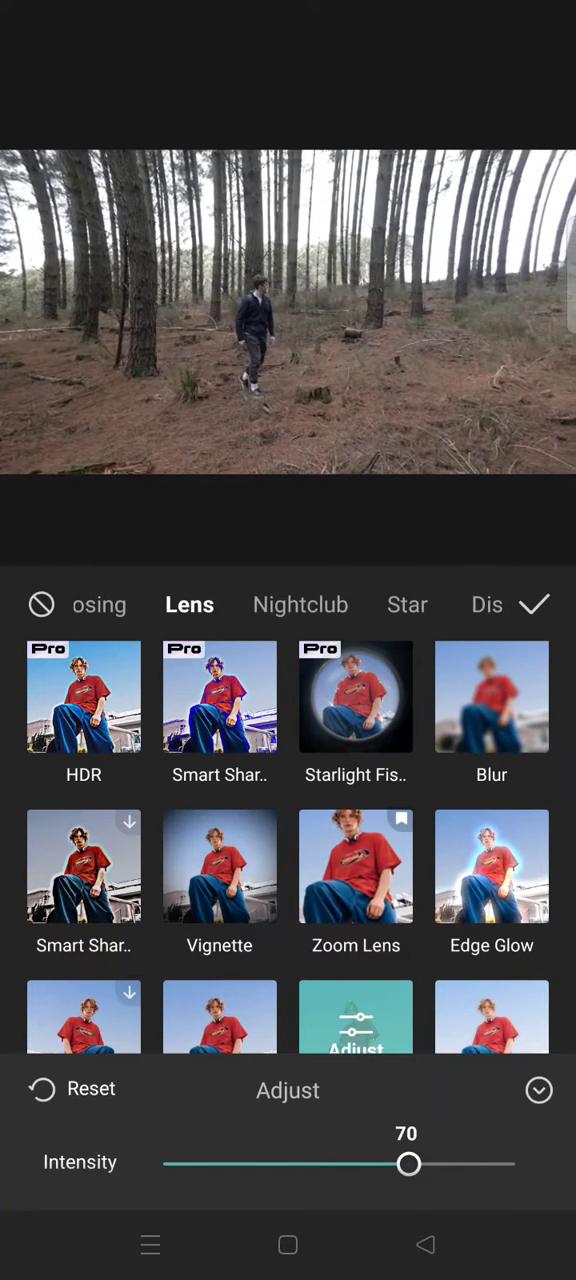